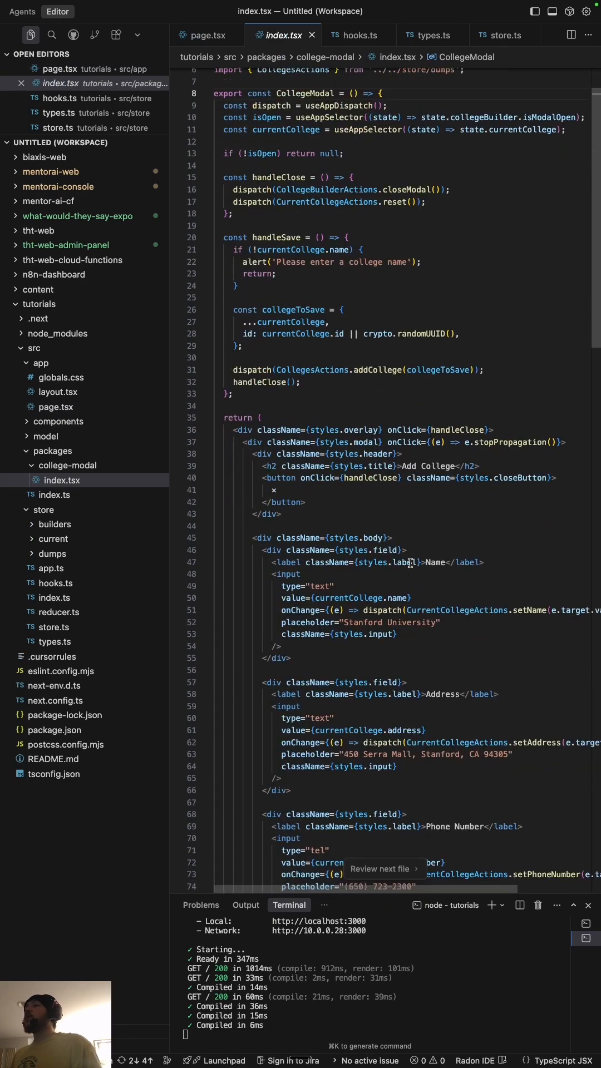
# Step: Scroll through index.tsx and jump from CollegesActions to store/dumps/colleges.ts
pyautogui.scroll(-3)
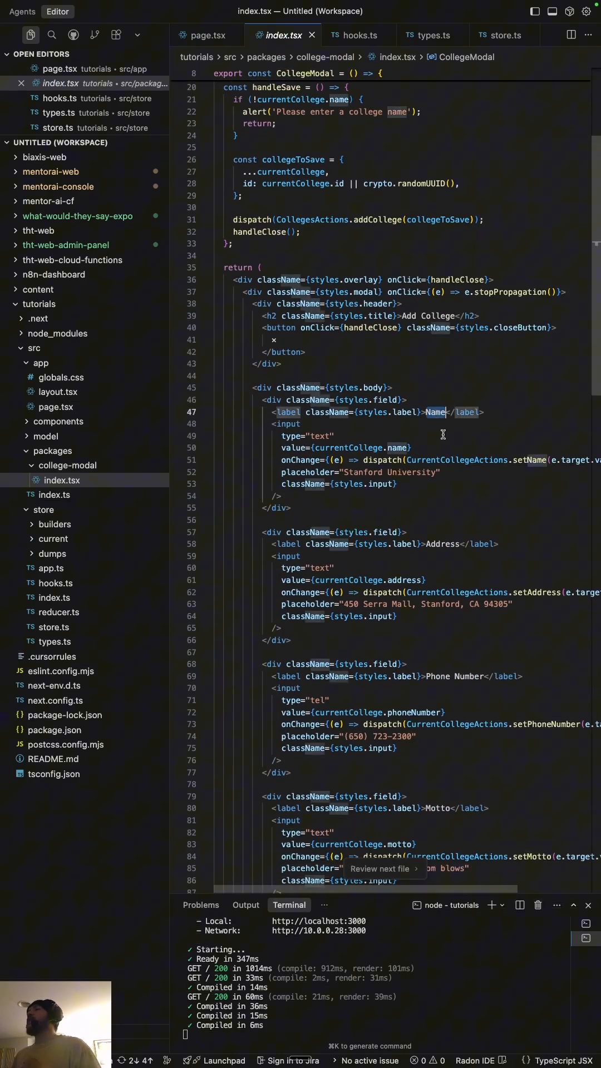
pyautogui.scroll(-3)
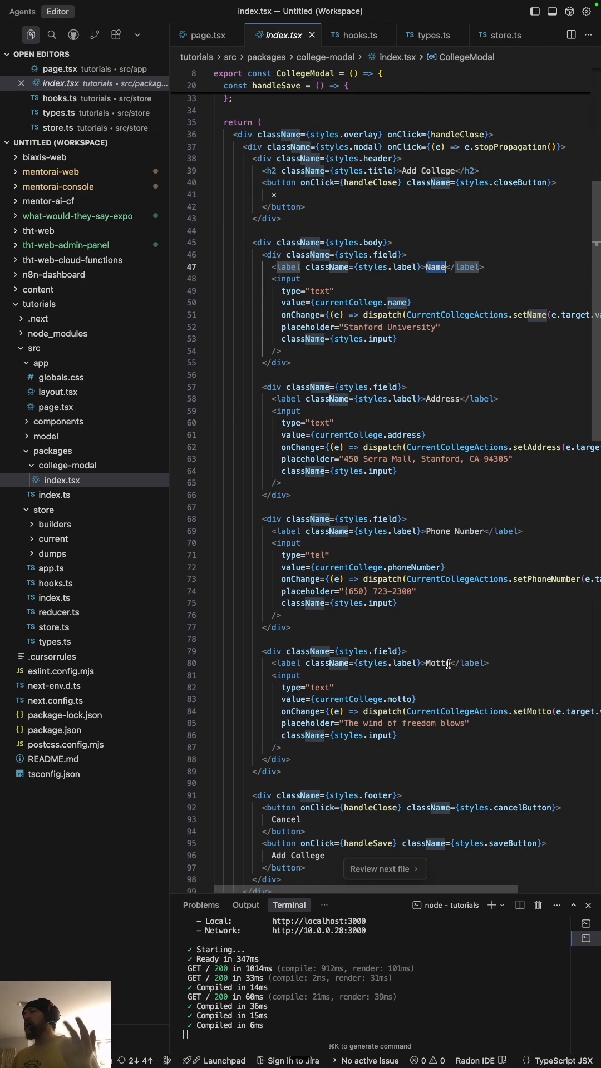
pyautogui.scroll(-3)
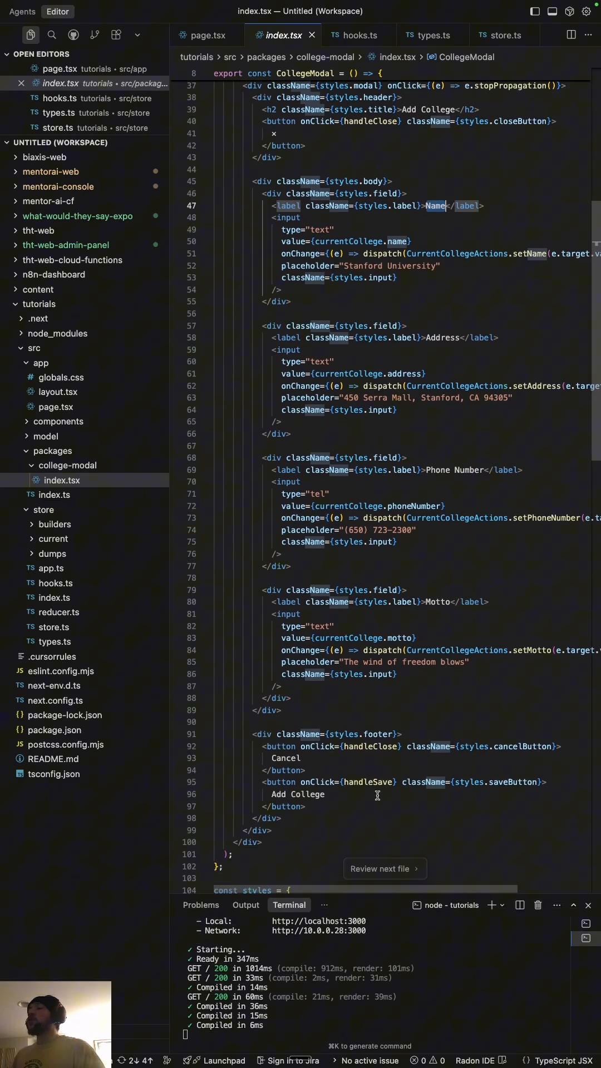
pyautogui.scroll(3)
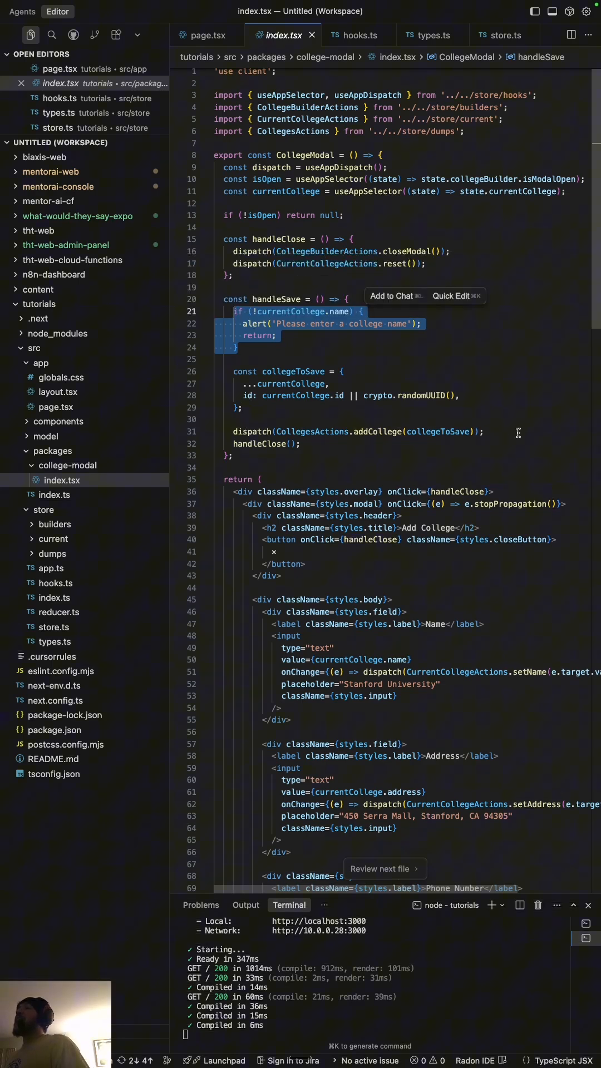
pyautogui.click(358, 431)
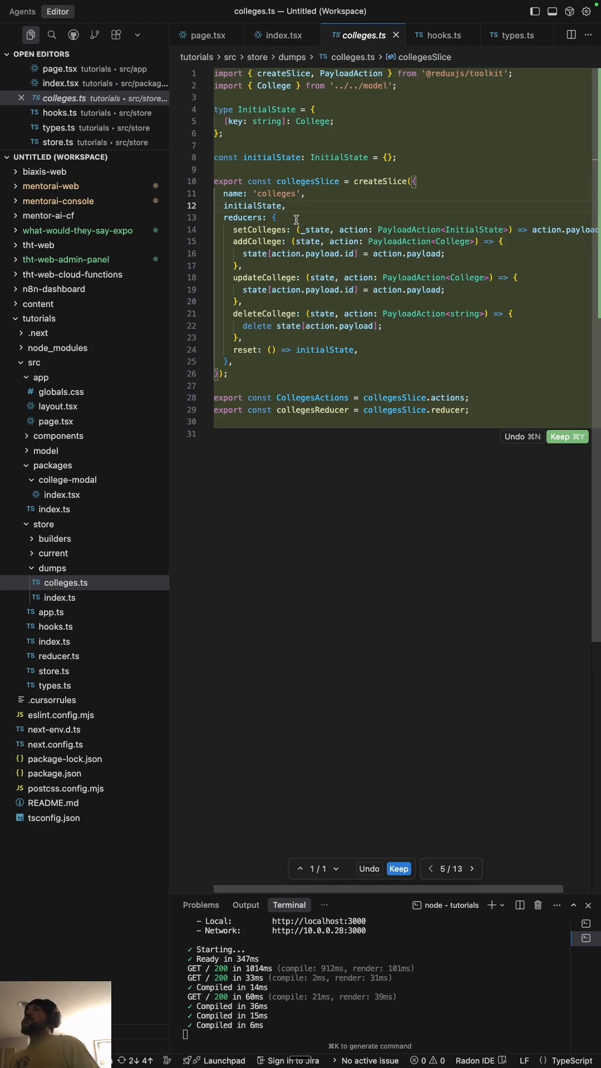
pyautogui.moveTo(307, 182)
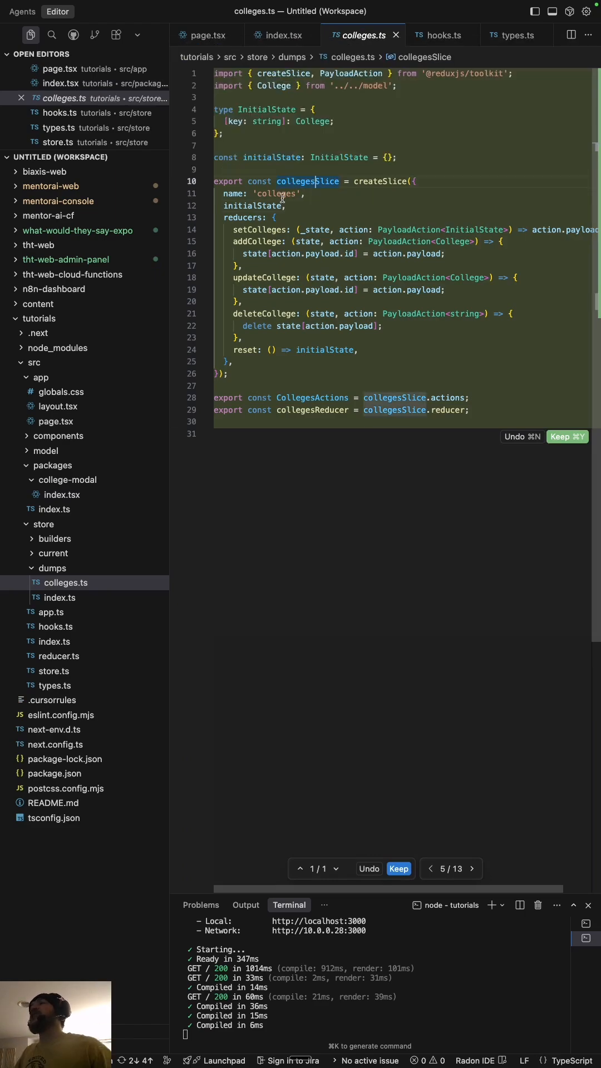
pyautogui.moveTo(316, 121)
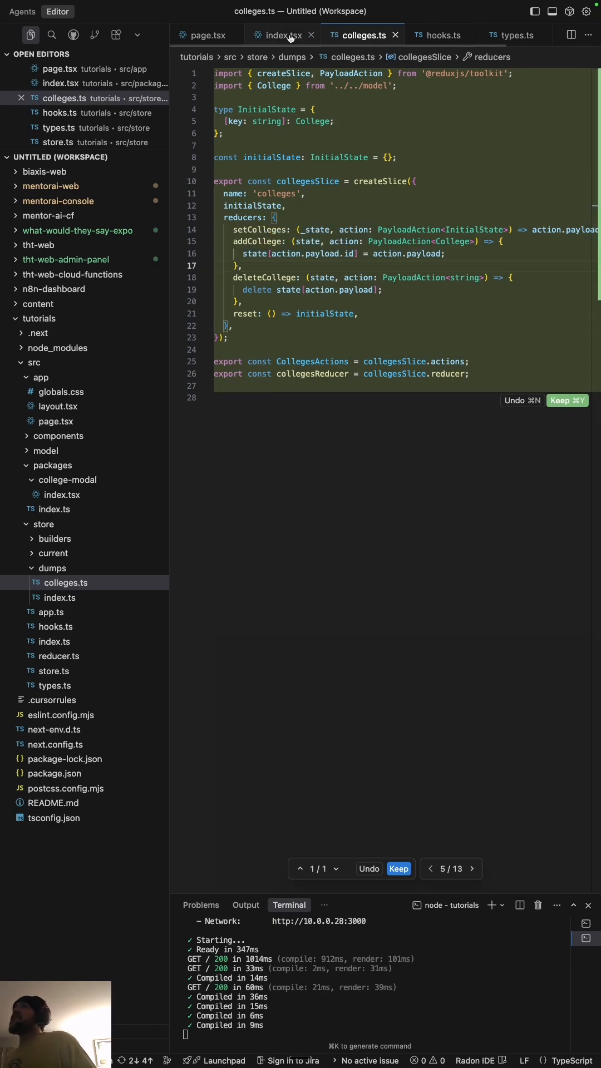
# Step: Review handleSave in the college modal's index.tsx, then return to the home page file
pyautogui.click(281, 35)
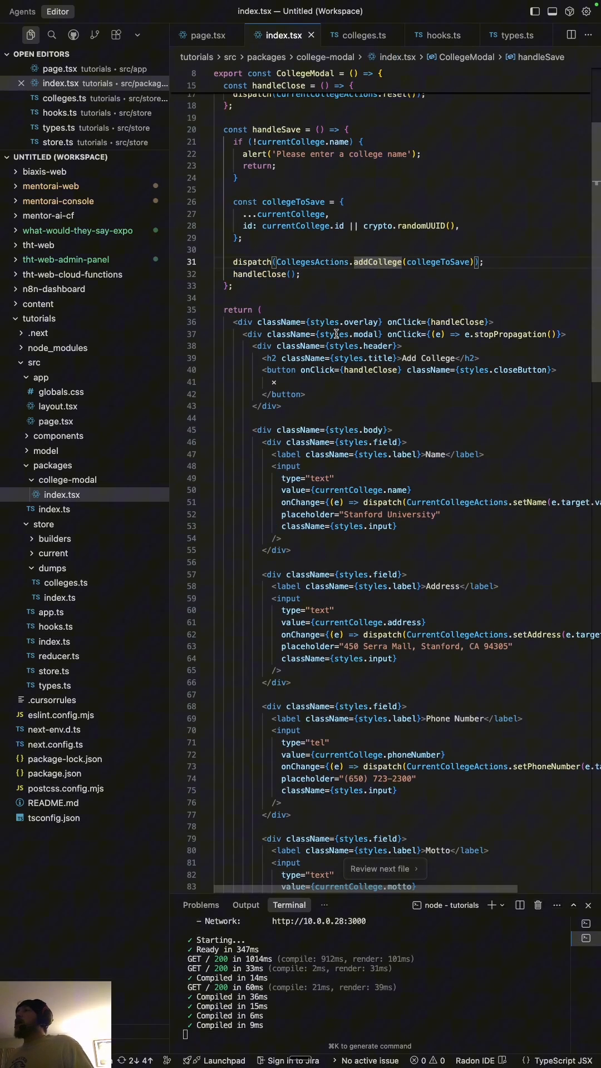
pyautogui.scroll(3)
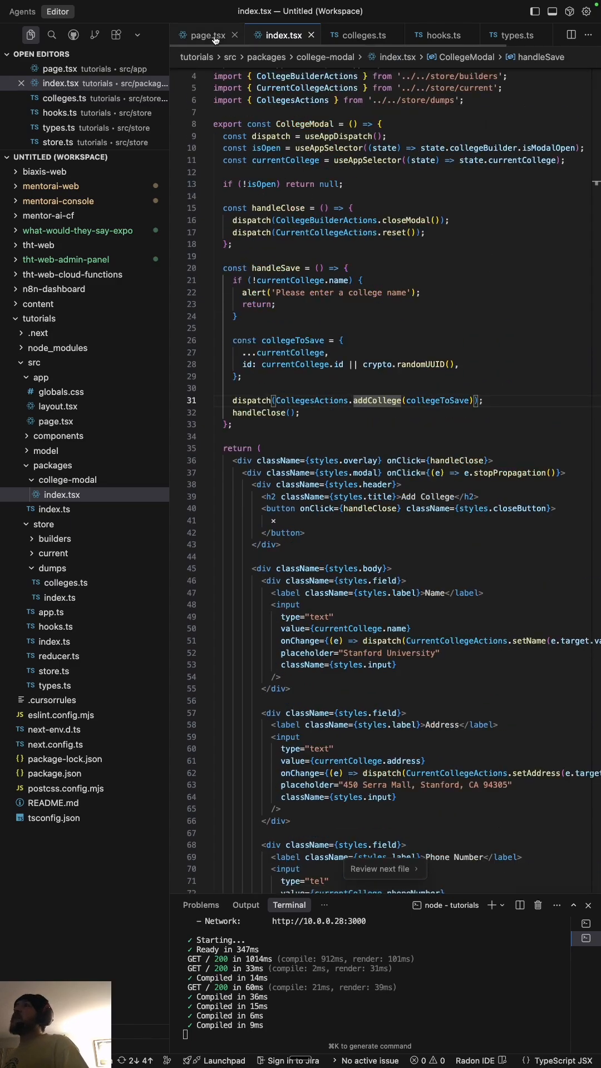
pyautogui.click(207, 34)
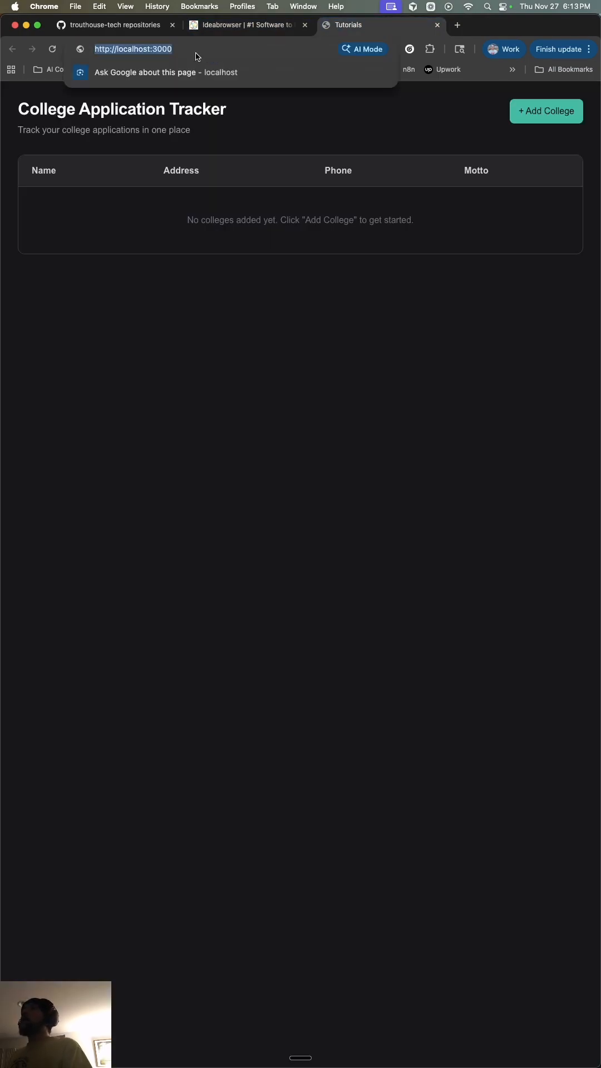
# Step: Start a new college entry named TroutHouseTech Academy with address 1234 West St, Philadelphia
pyautogui.click(546, 111)
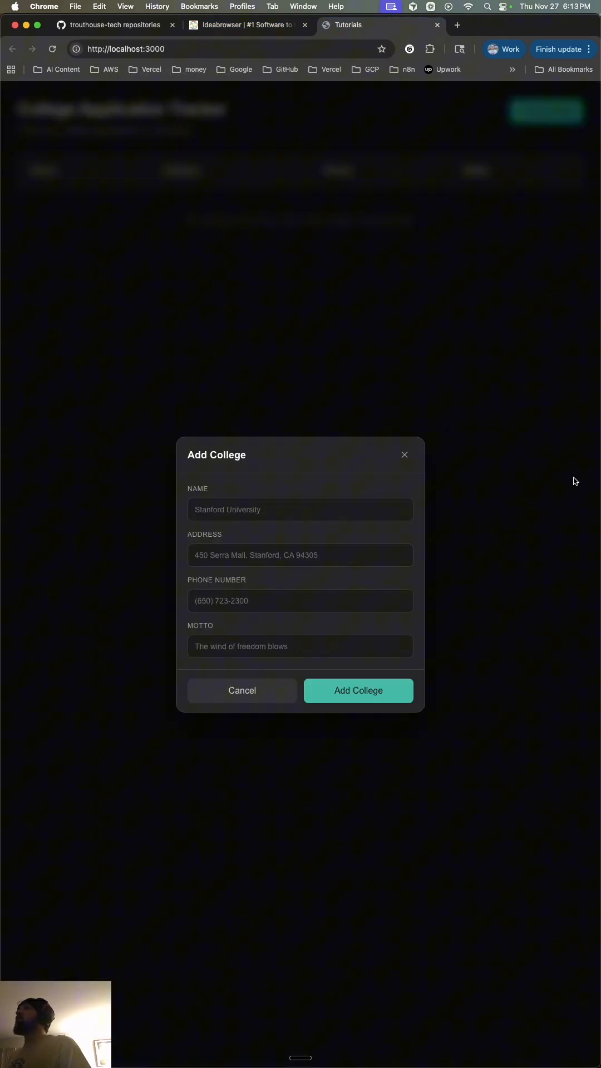
pyautogui.write('Ma')
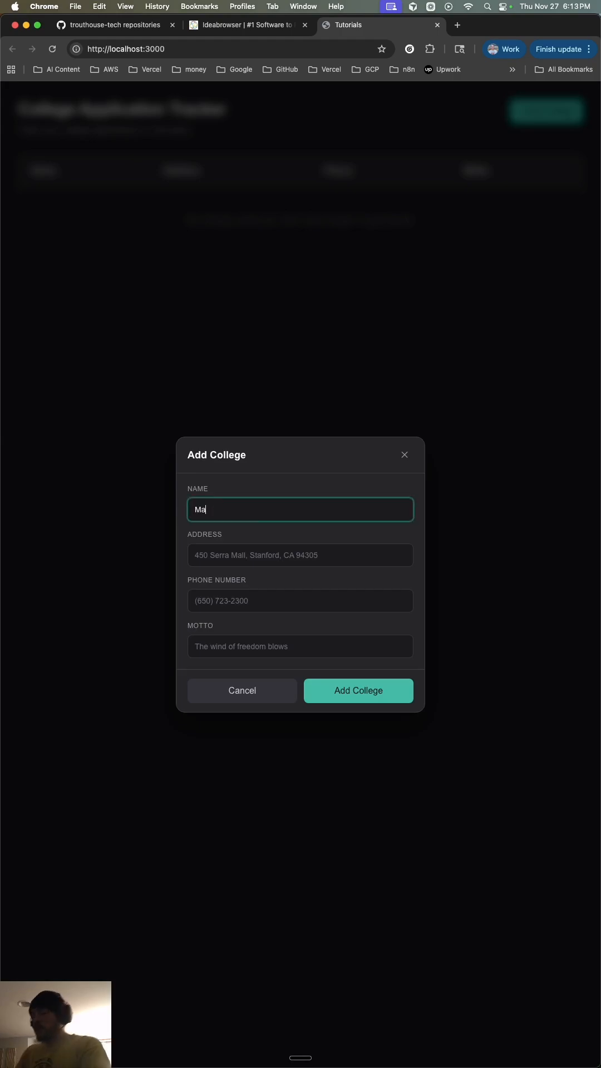
pyautogui.write('Trou')
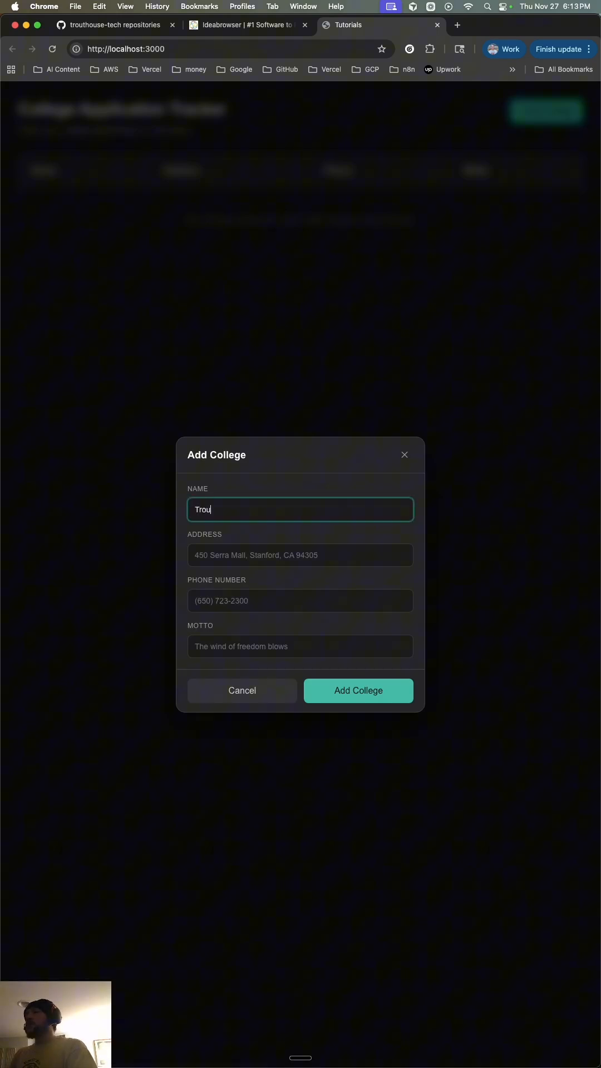
pyautogui.write('TroutHouseTech A')
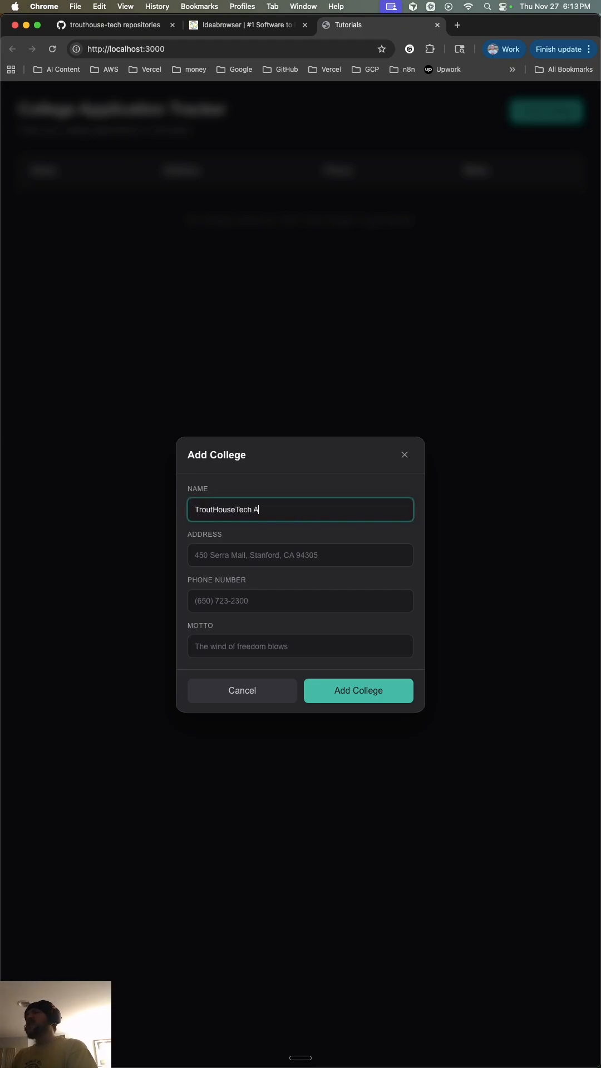
pyautogui.write('cademy')
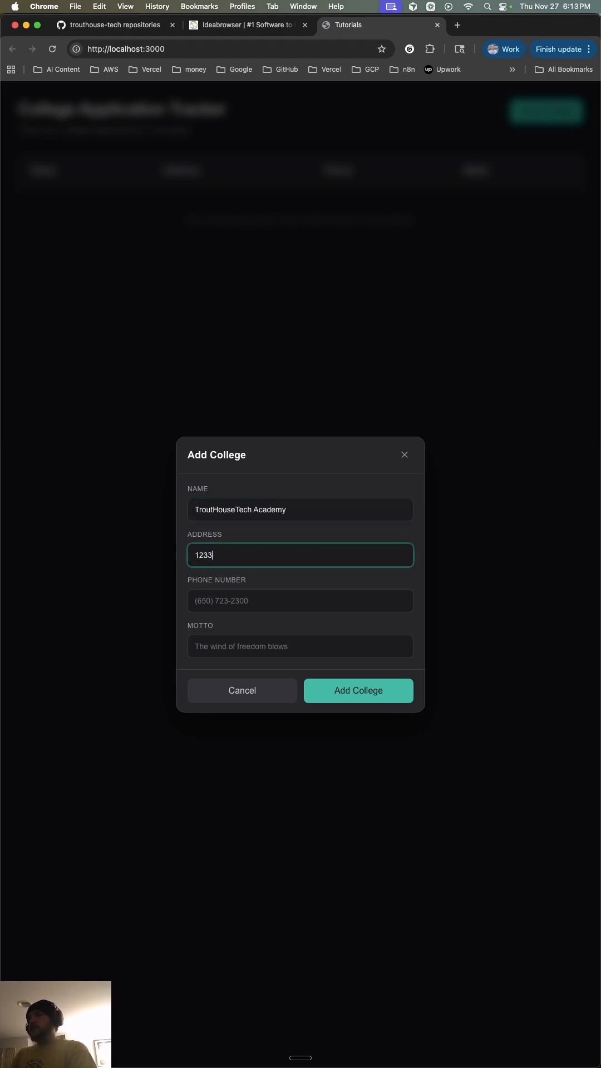
pyautogui.write('4 West St')
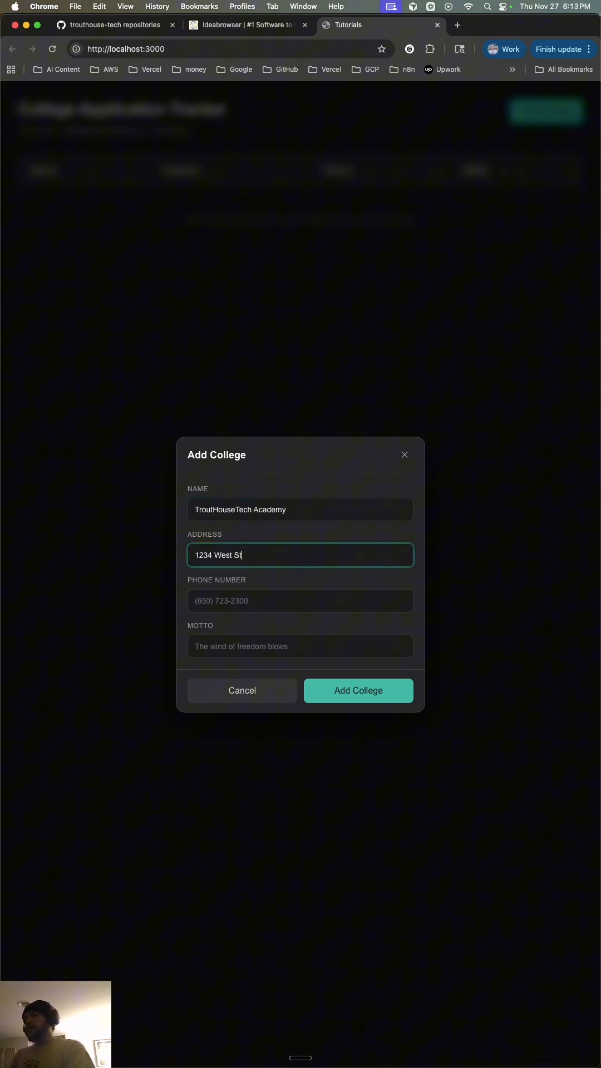
pyautogui.write('Philadep')
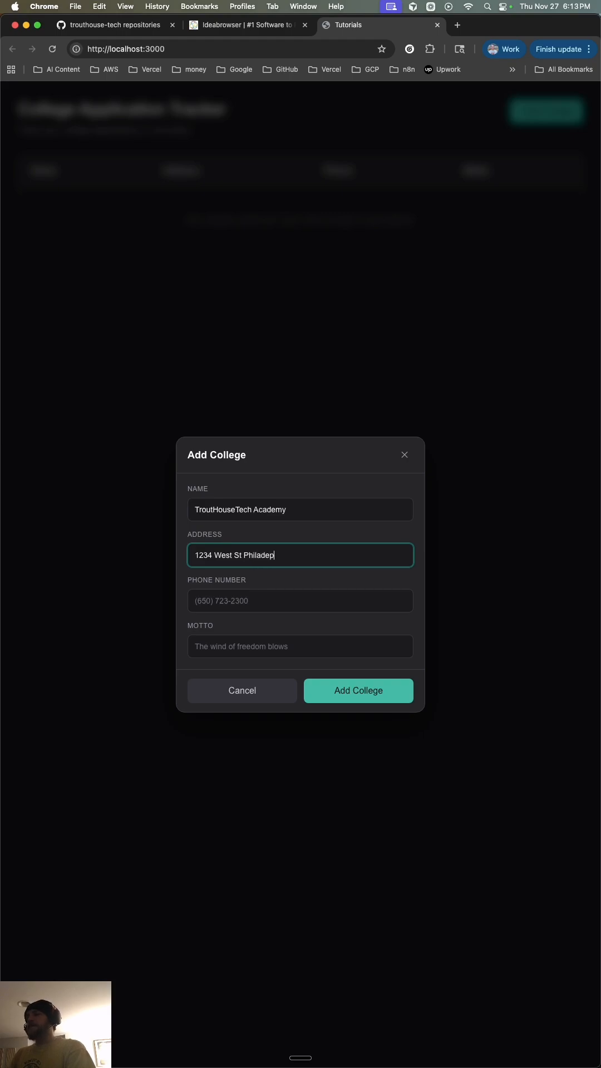
pyautogui.click(299, 601)
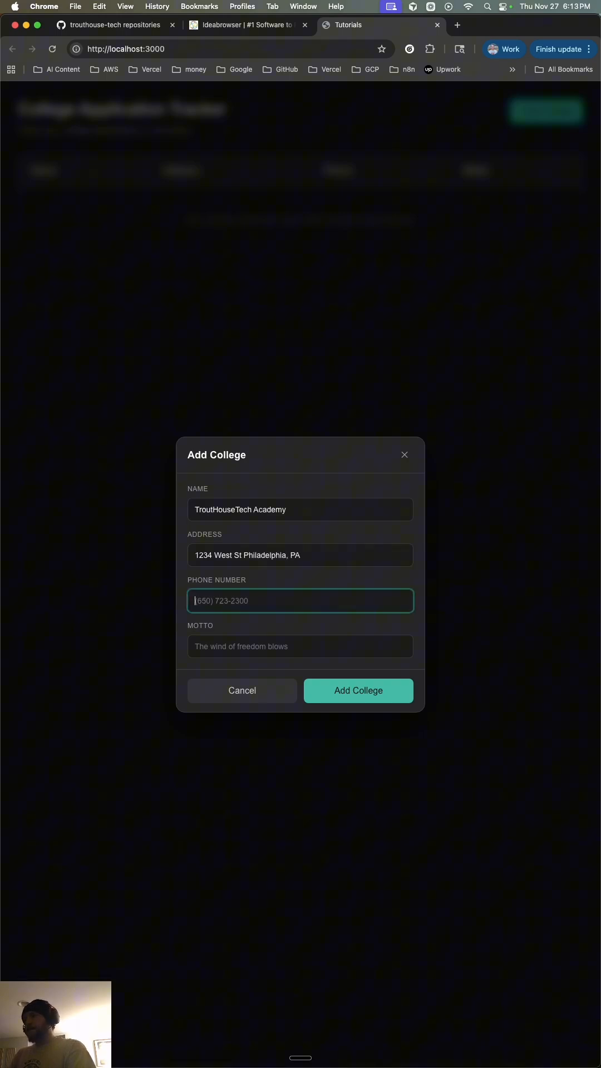
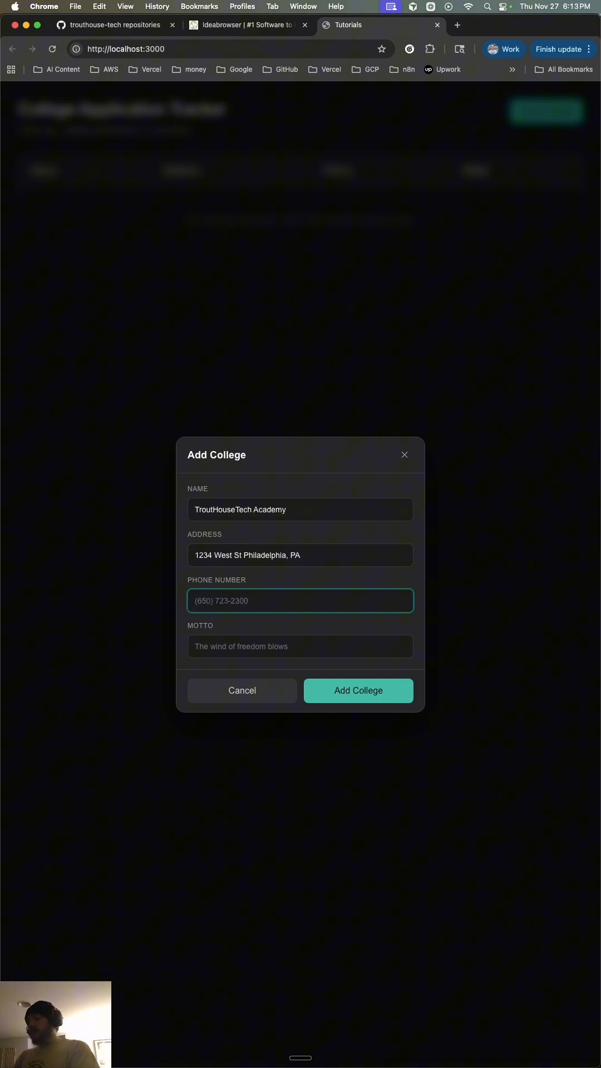
pyautogui.write('000000000')
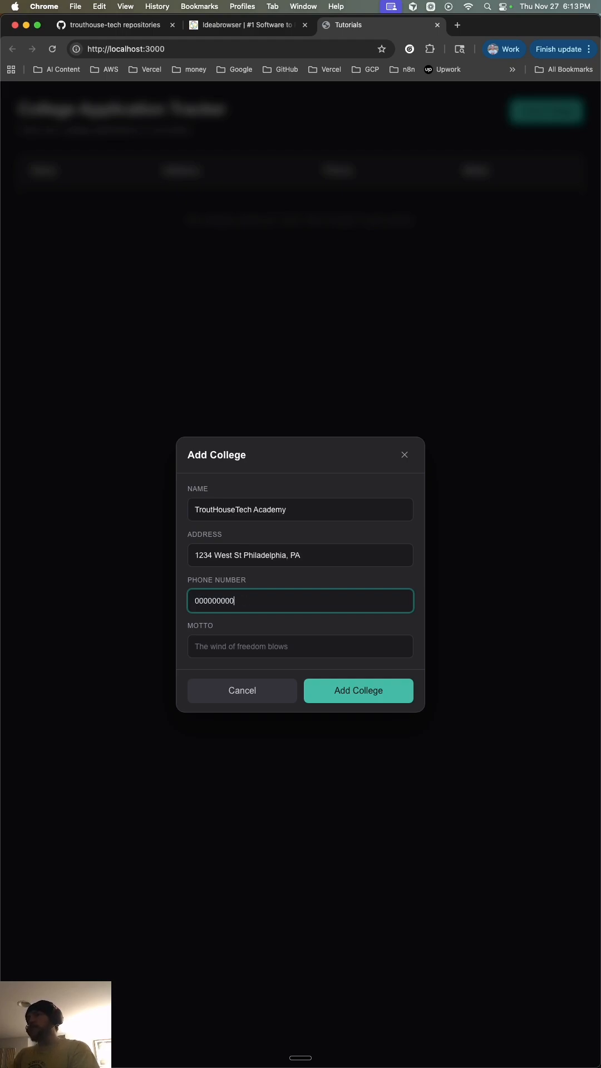
pyautogui.click(299, 646)
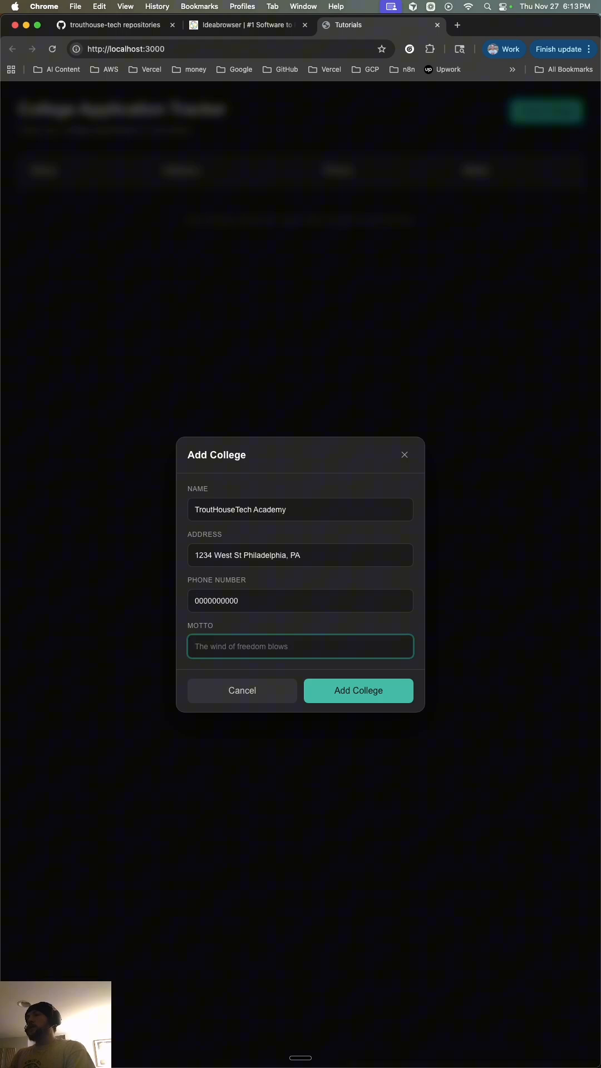
pyautogui.write('Feed the hood')
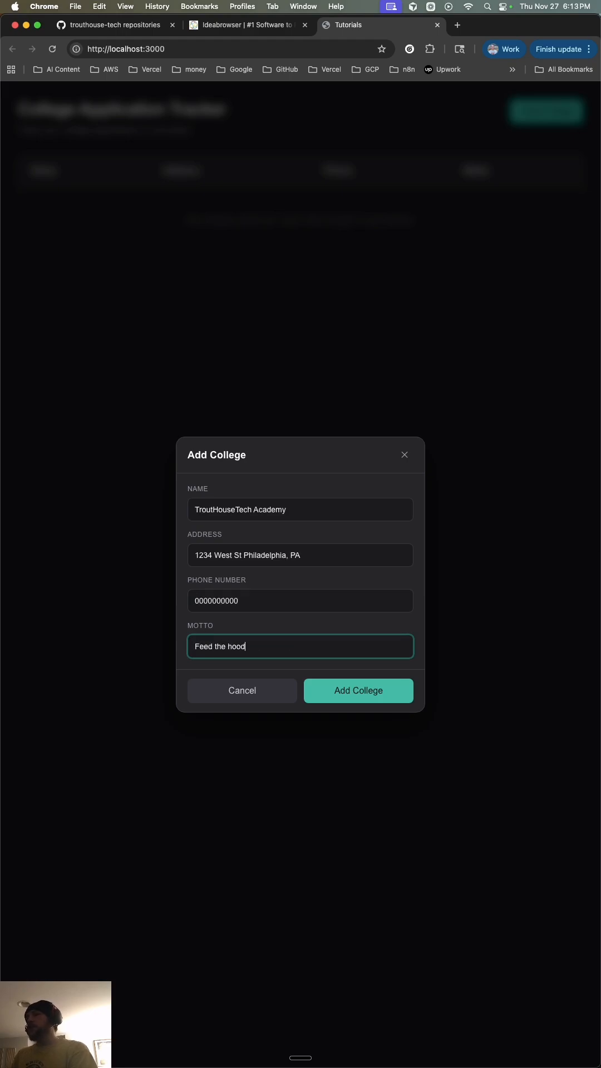
pyautogui.click(358, 690)
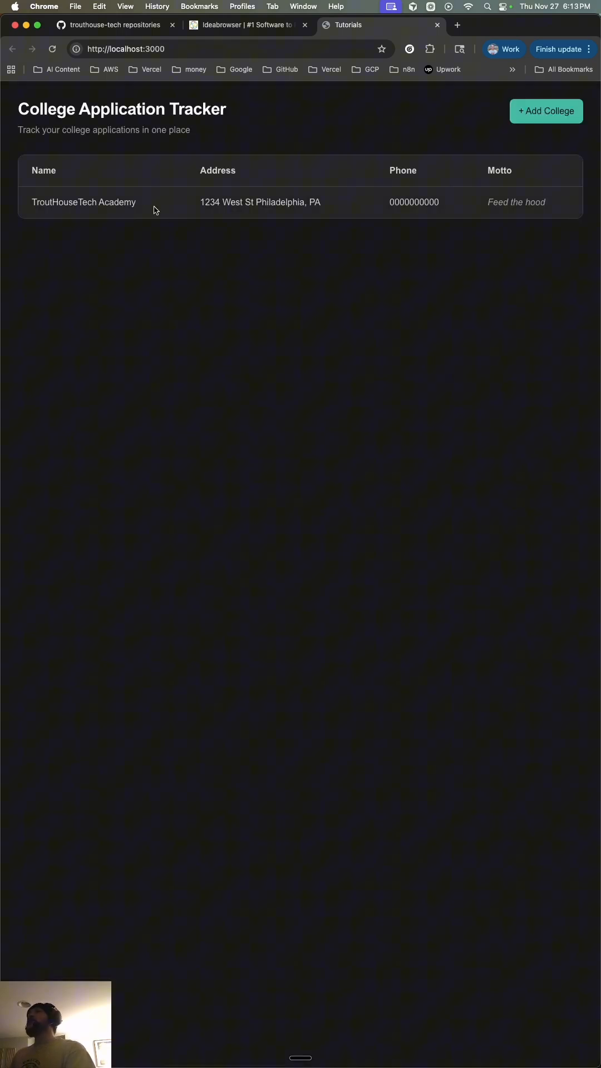
pyautogui.moveTo(484, 349)
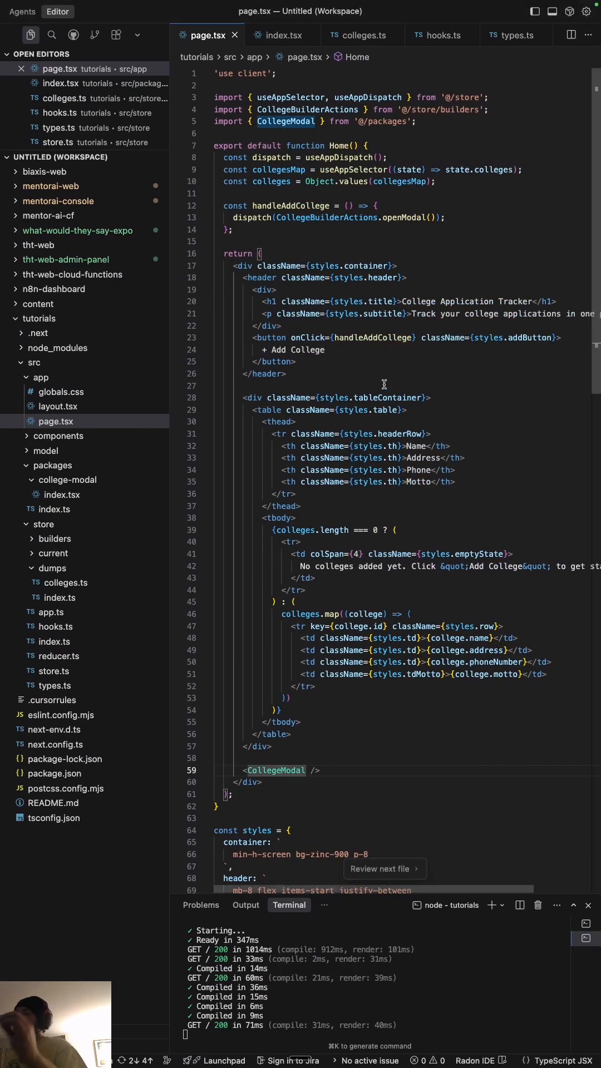
pyautogui.moveTo(303, 737)
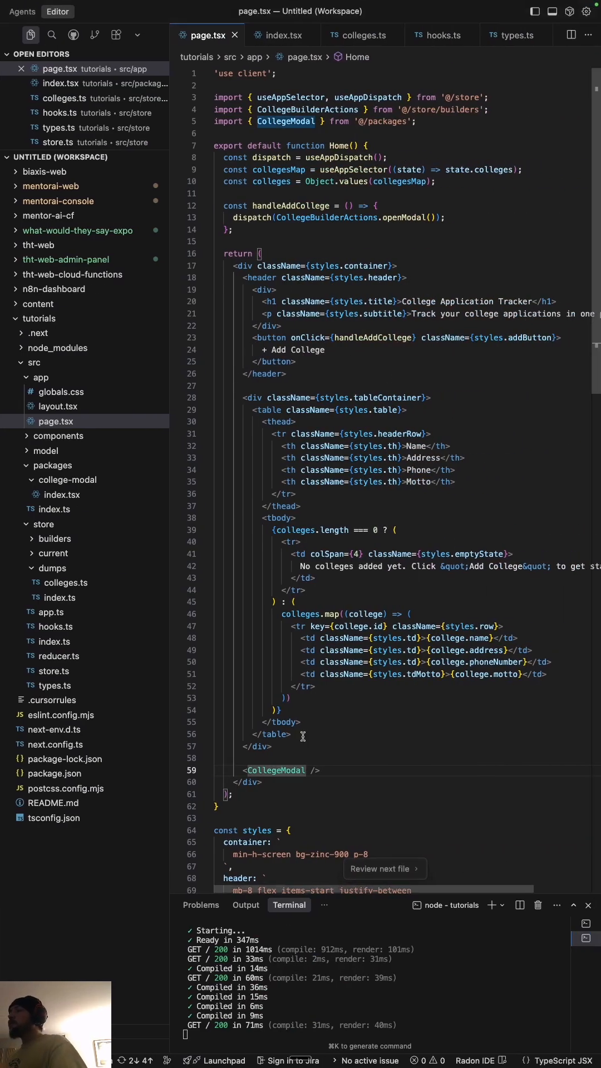
pyautogui.click(286, 35)
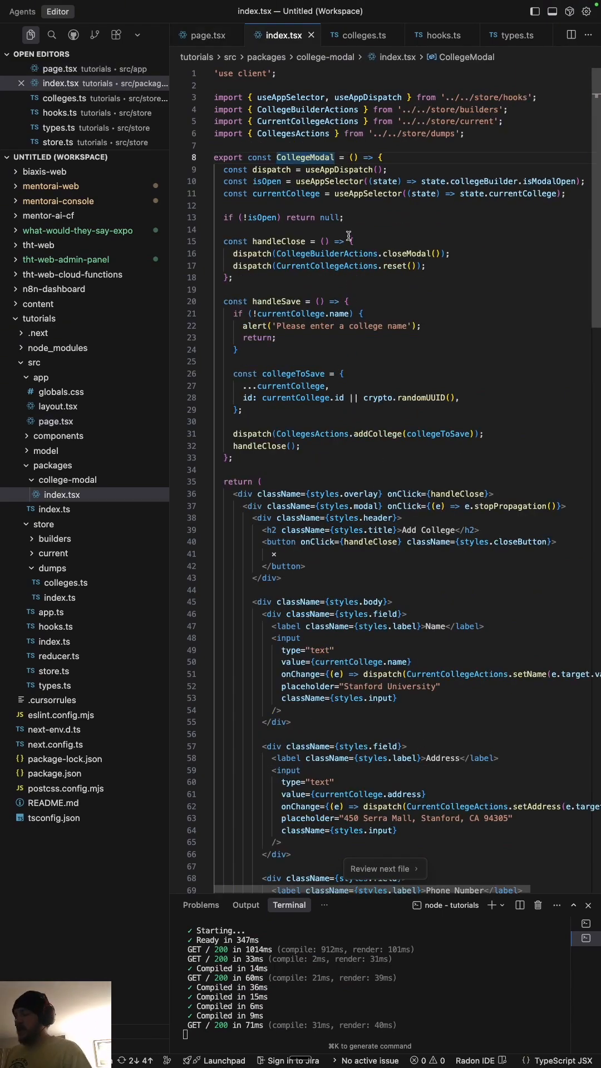
pyautogui.click(207, 35)
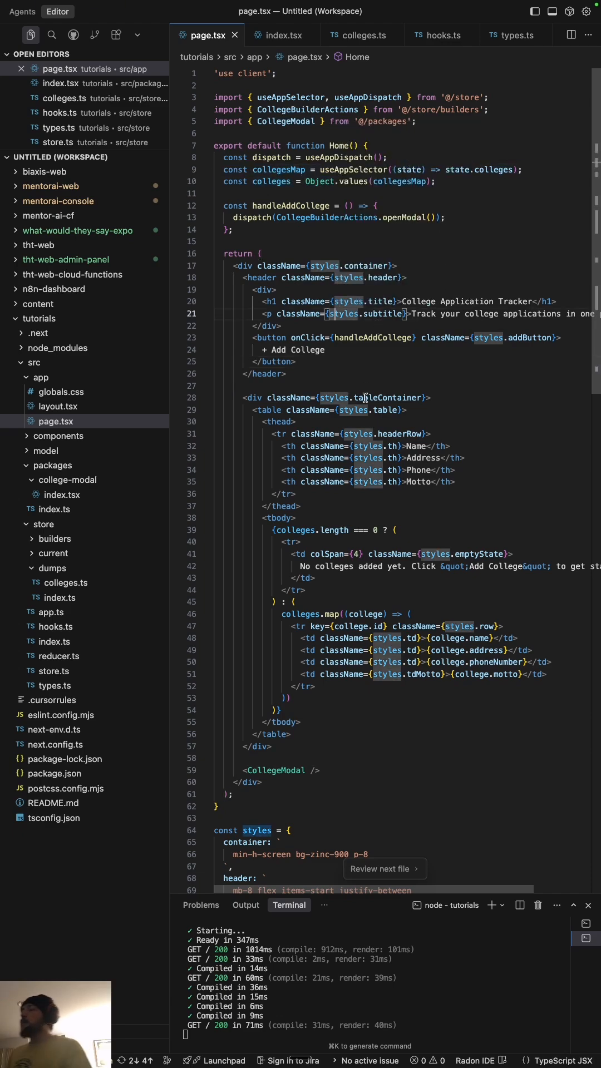
pyautogui.moveTo(380, 398)
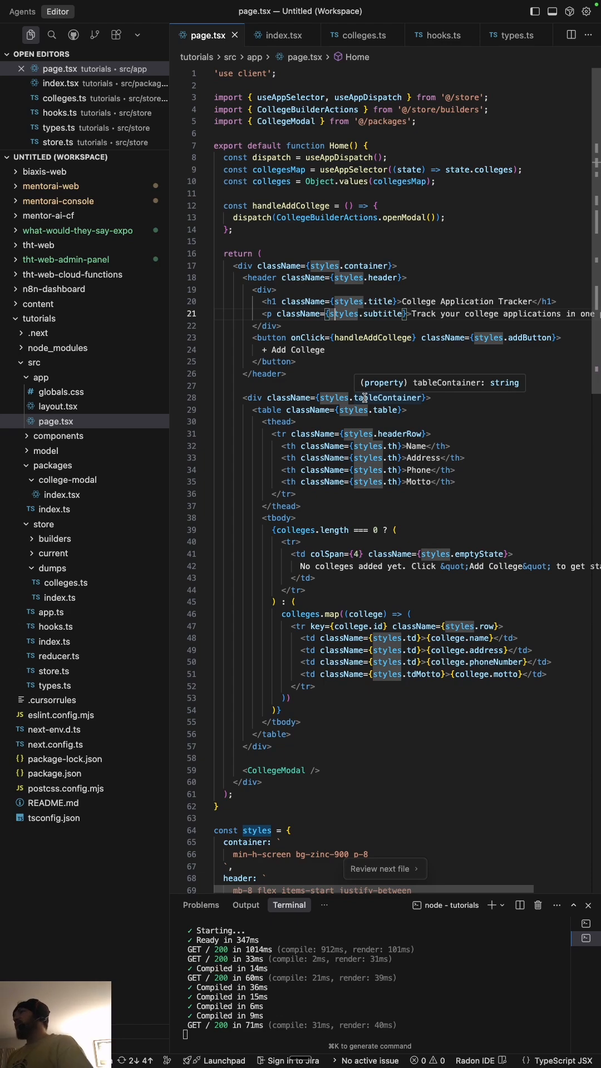